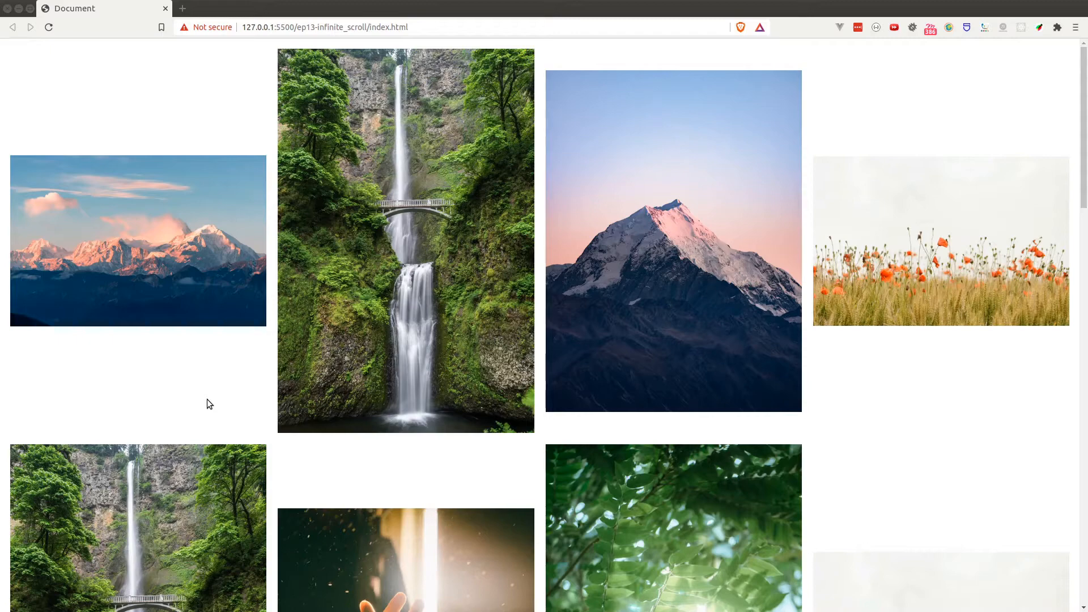
Give main a style of height 1000px and begin a style block
scroll("down", 3)
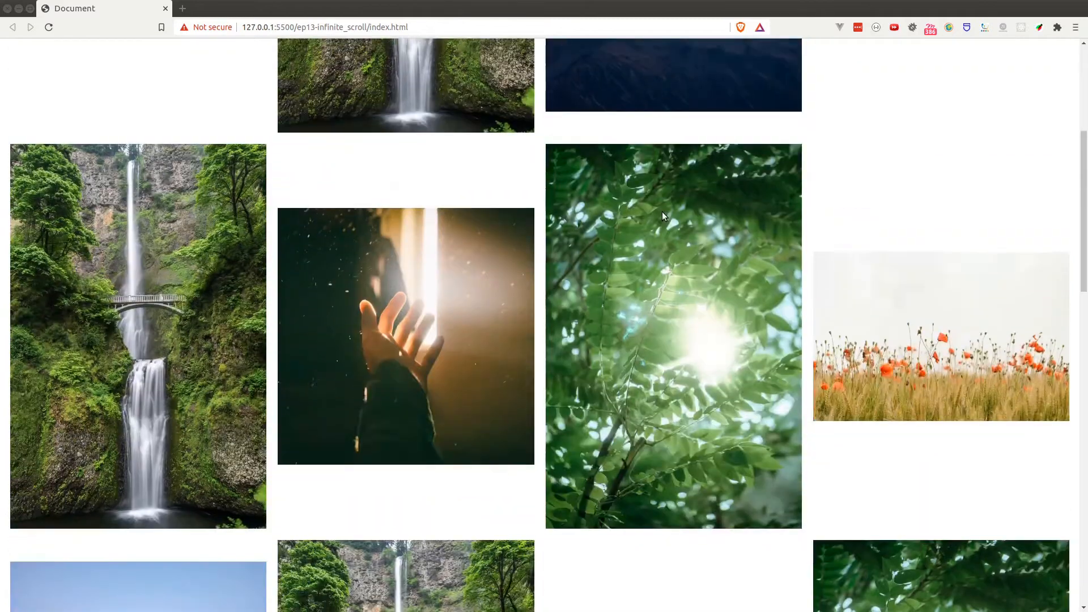
scroll("down", 3)
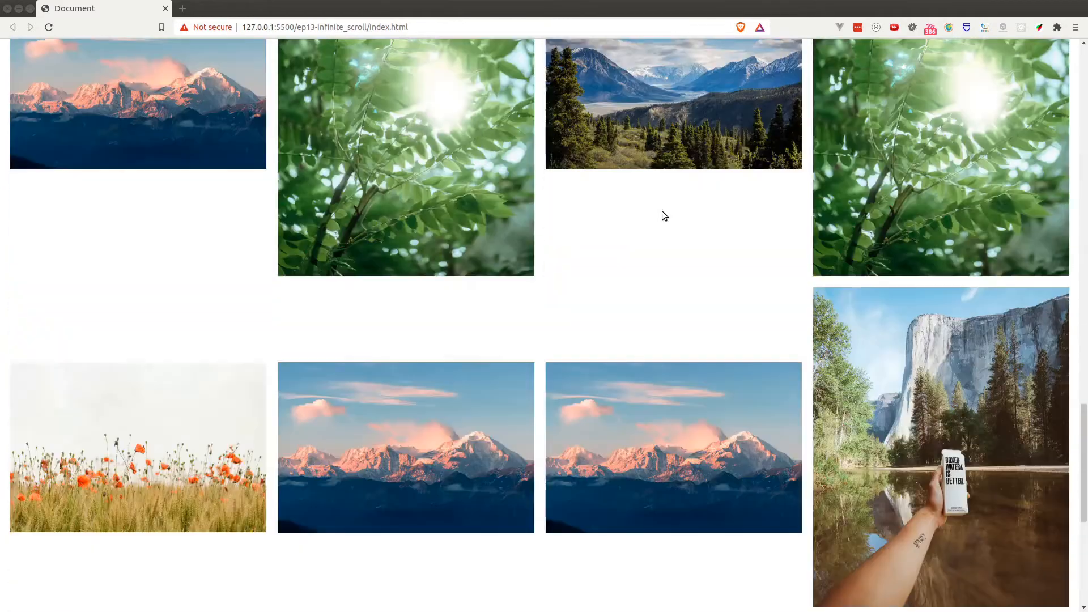
scroll("down", 3)
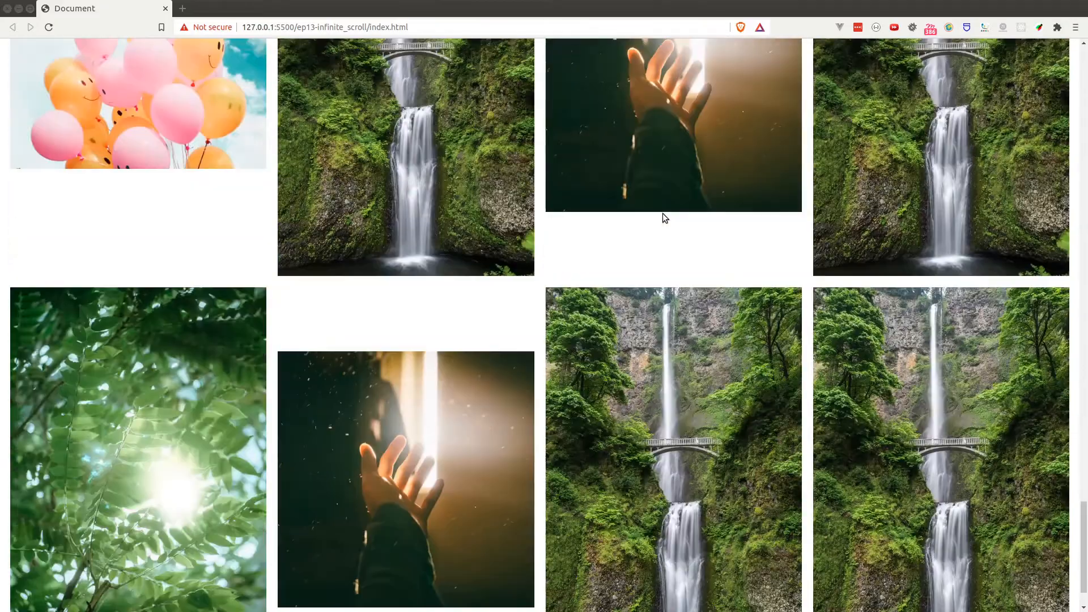
scroll("down", 3)
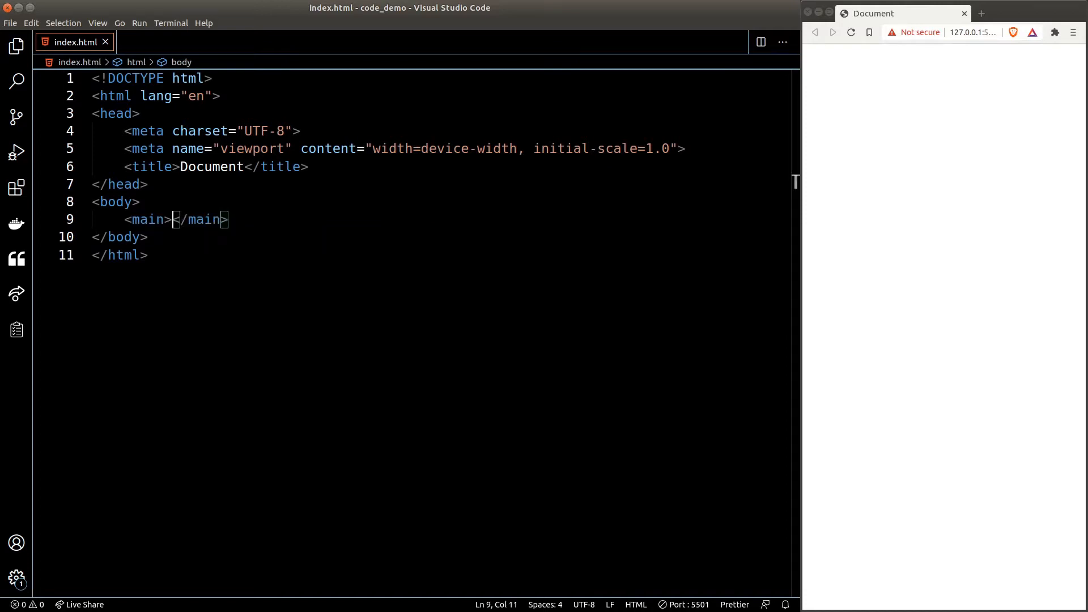
type("style=\"height: 1000px;\">")
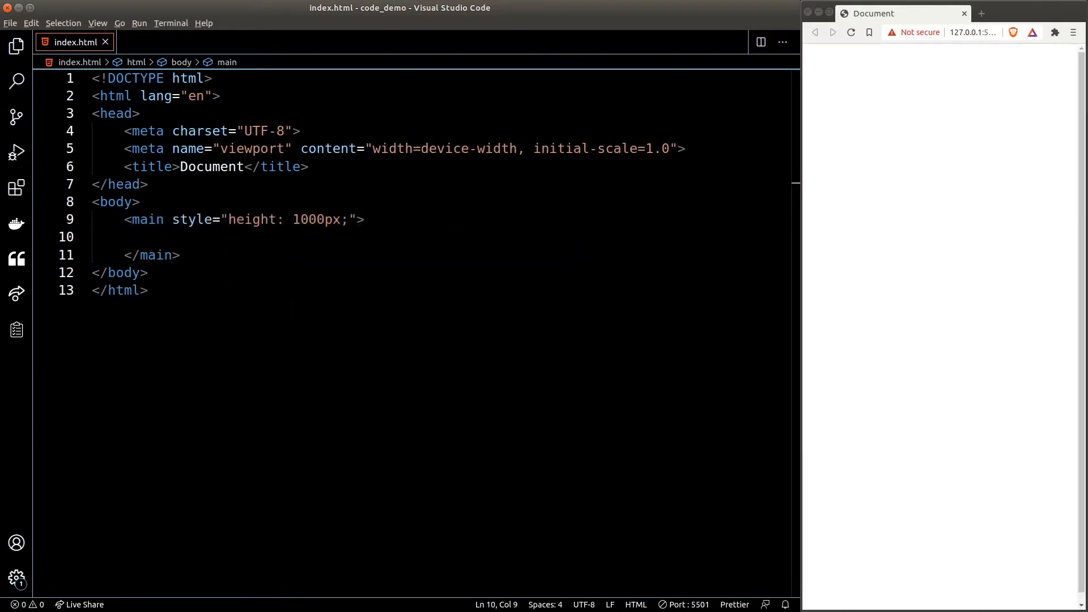
type("s")
type("display: flex;")
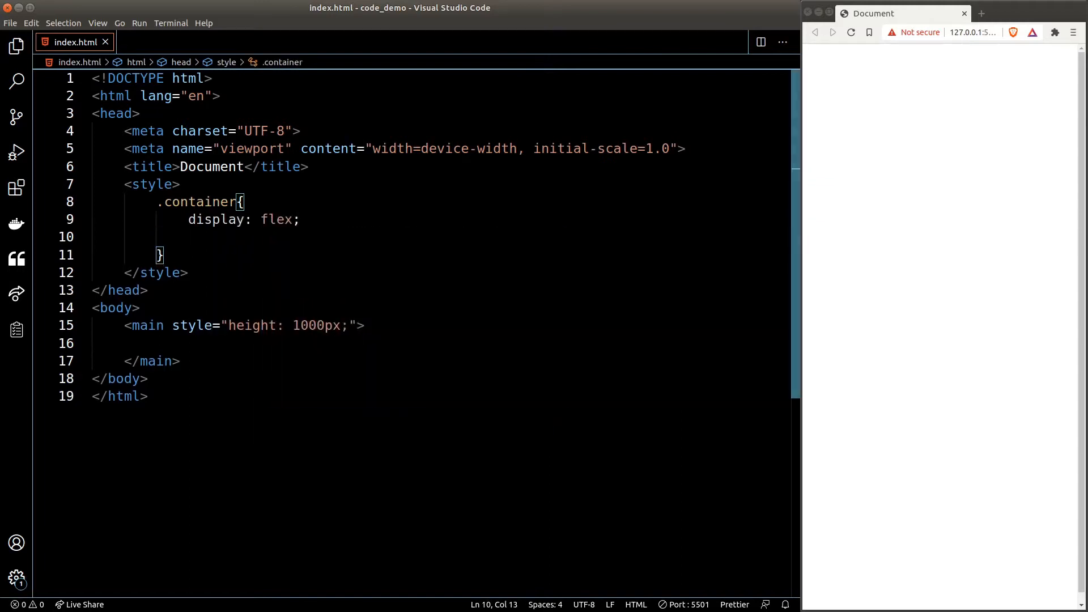
Make .container a centred wrapping flex row, with .container>img at flex 1 21%
type("flex-flow: row wrap;")
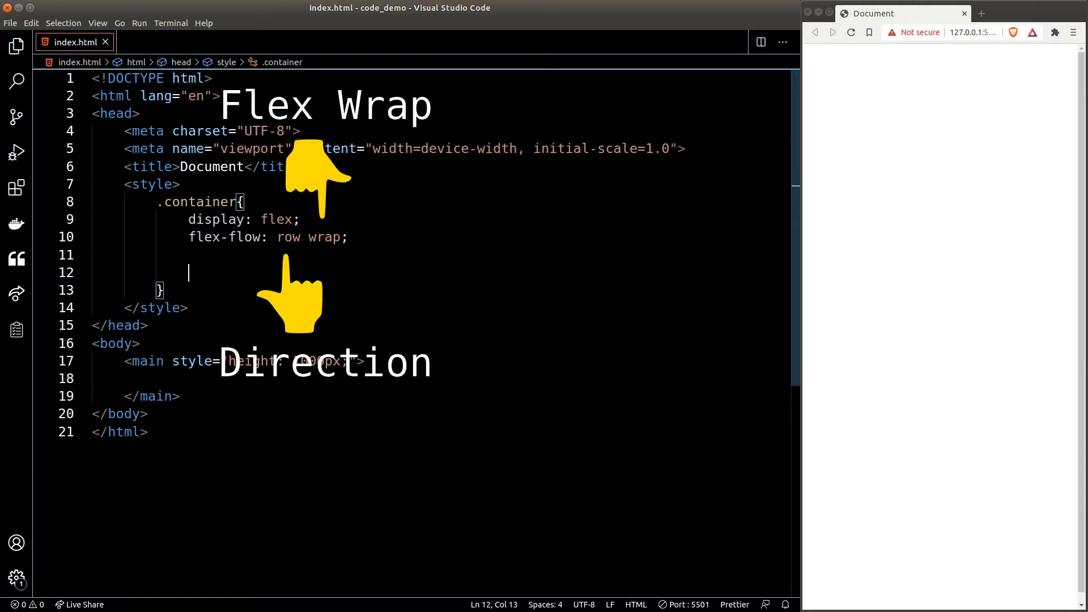
type("align-items: center;")
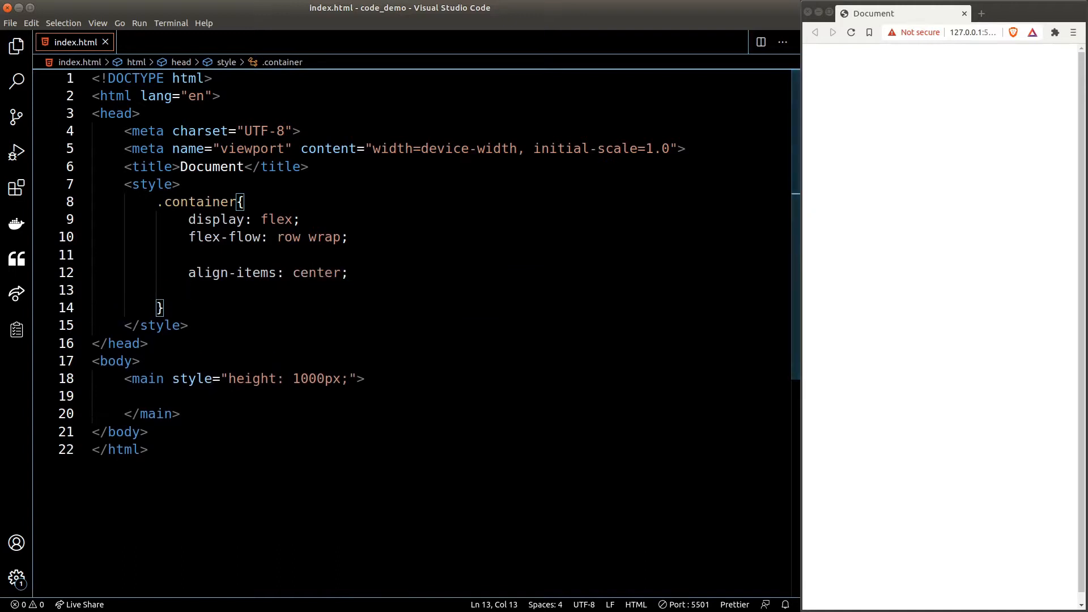
type("justify-content: center;")
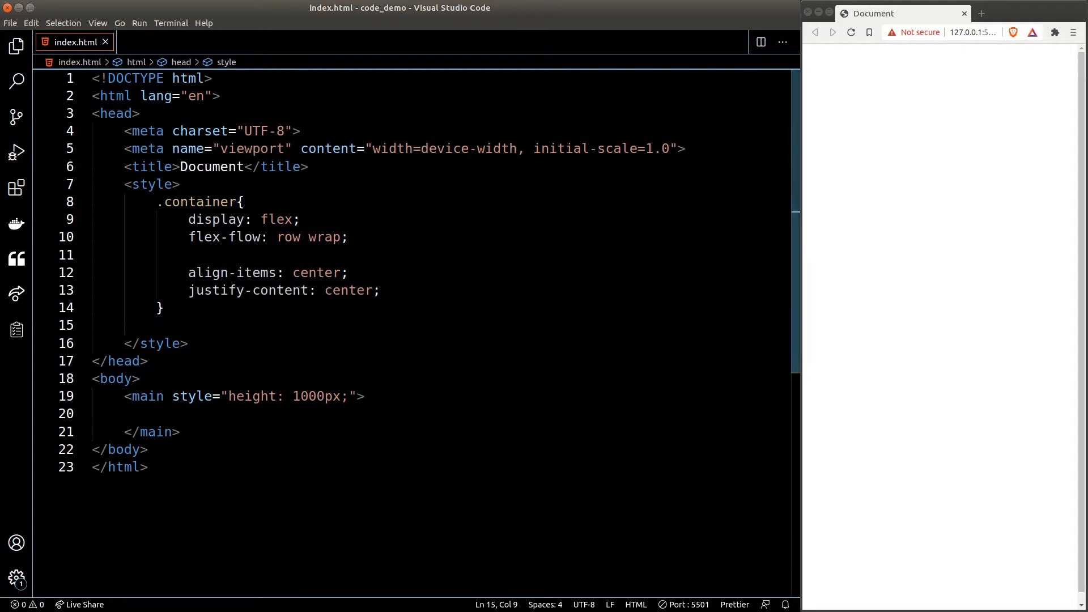
type(".container>img{")
type("flex: 1")
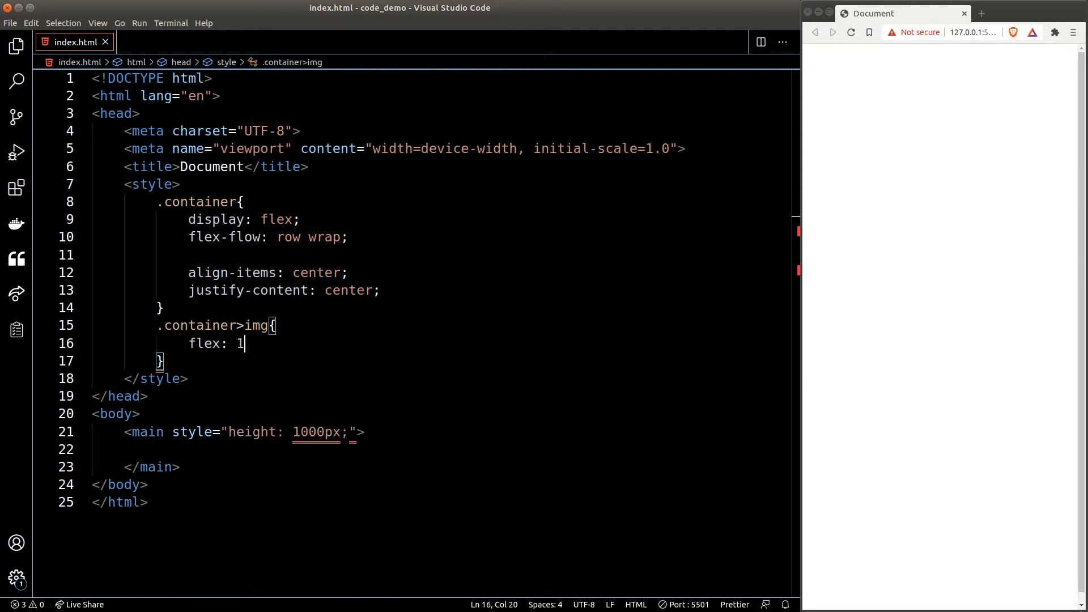
type("21%;")
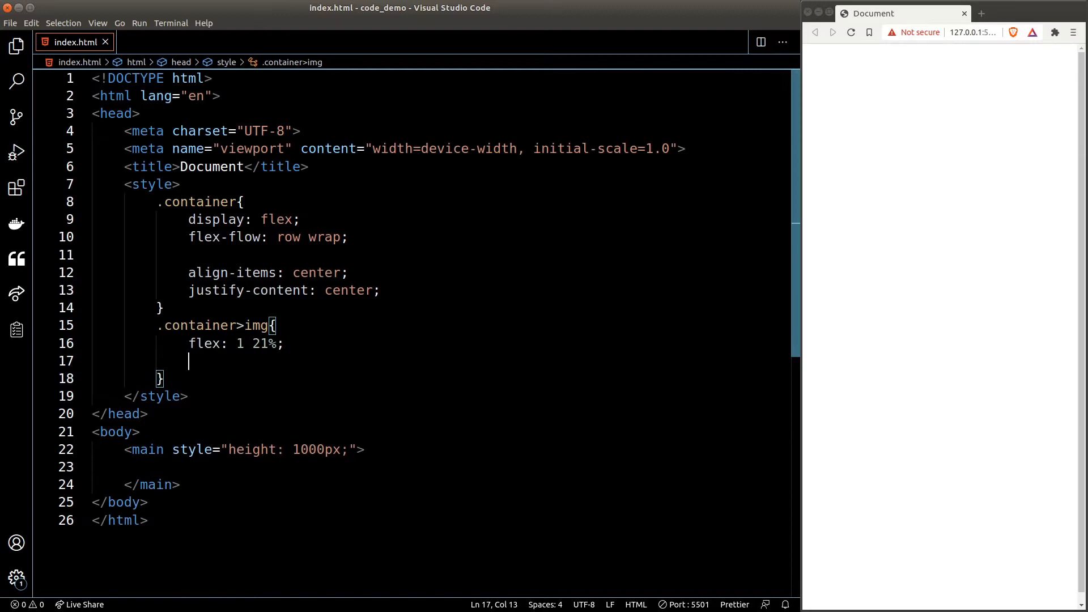
type("margin: 10px;")
type("// check if scrolled position is")
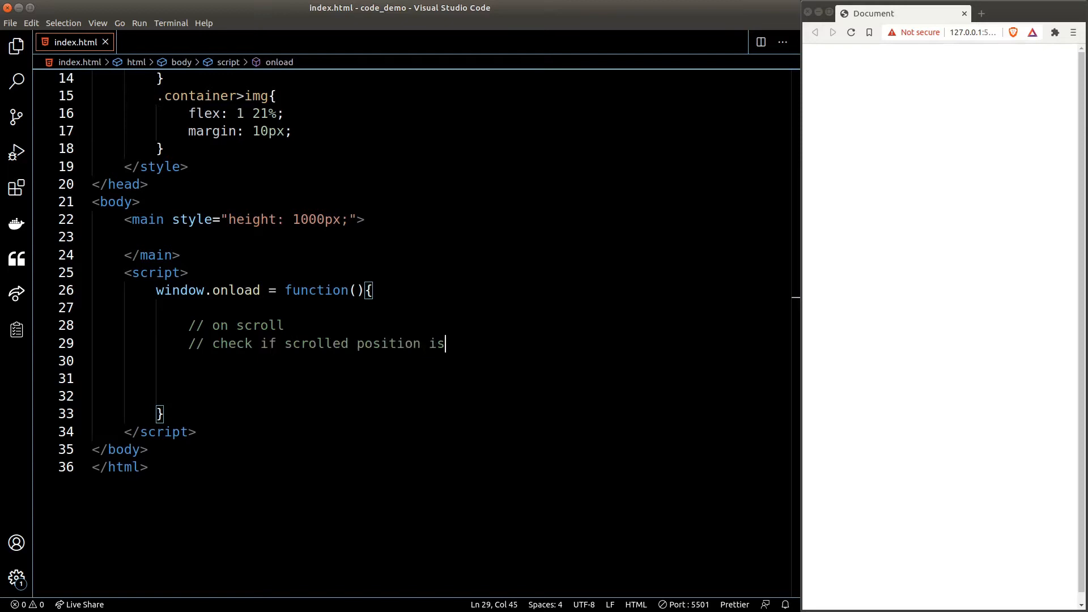
Comment the scroll check and appending a picture group, inside a window scroll listener
type("greater or equal to page height")
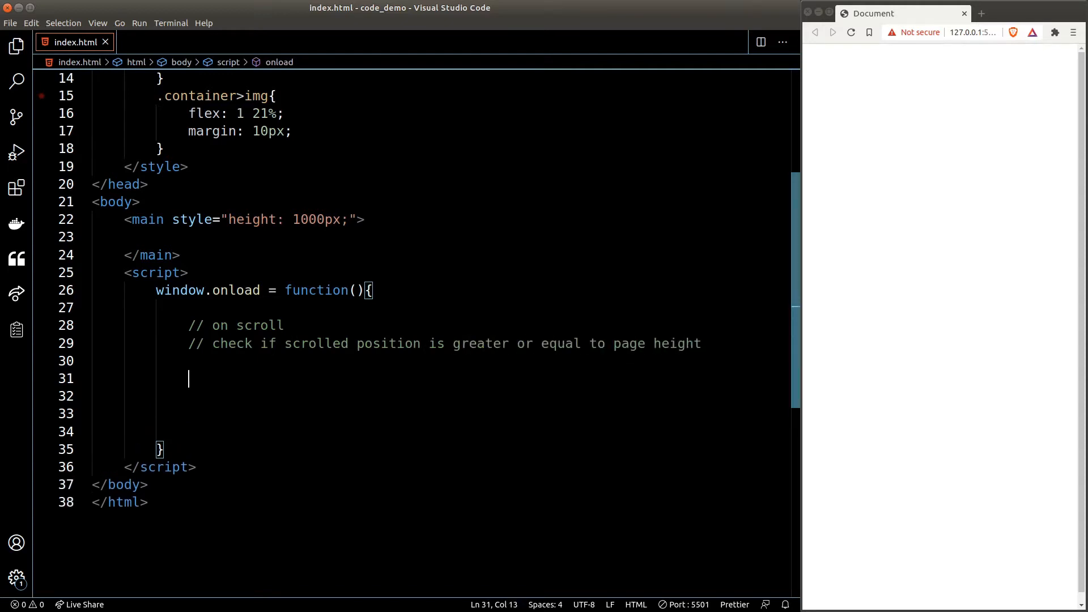
type("// if yes append a p")
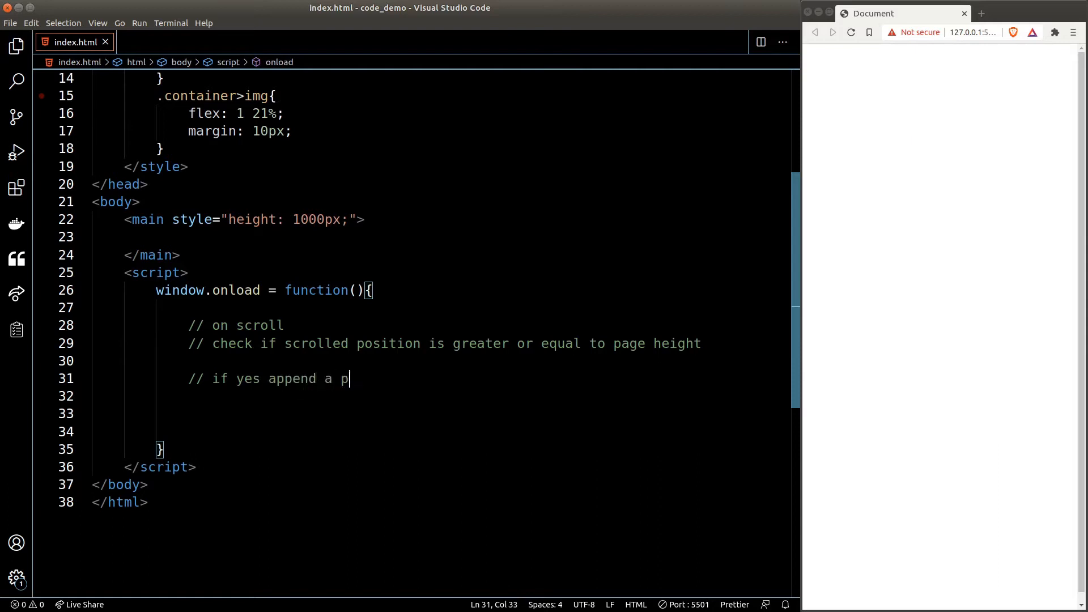
type("icture group to the DOM")
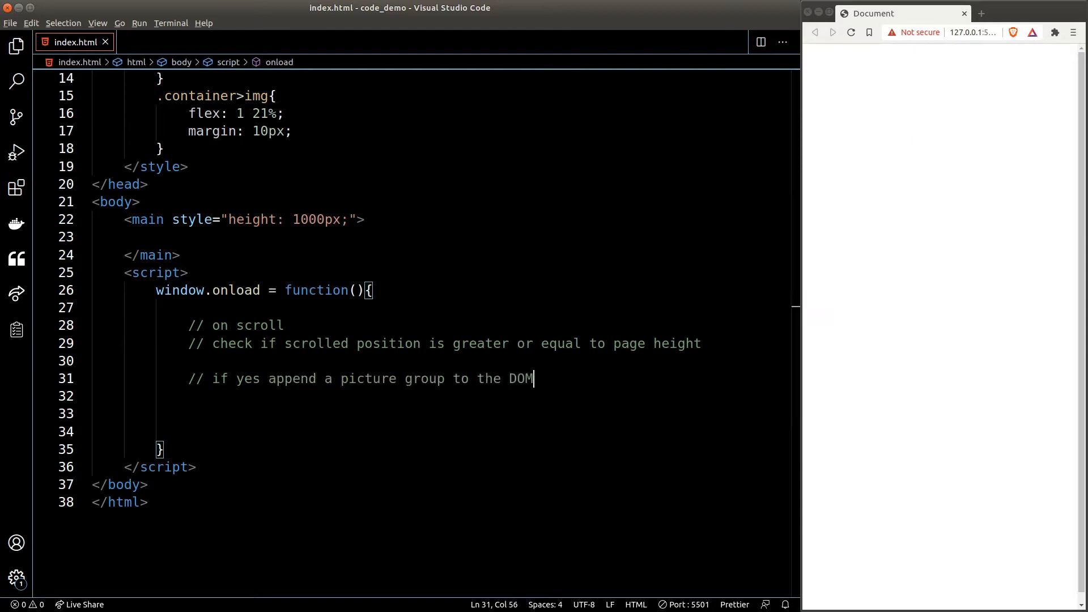
type("window.addEventListener('scroll', function(event){")
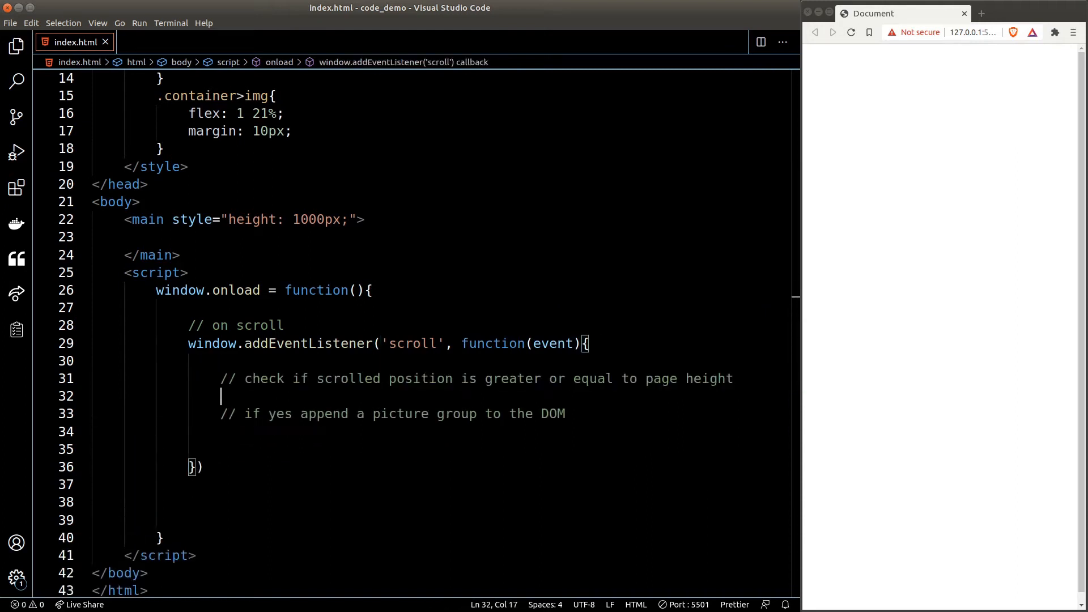
Store window.scrollY in const scrolledY inside the scroll listener and log it
type("const scrolledY = window.scrollY;")
type("console.log(scrolled);")
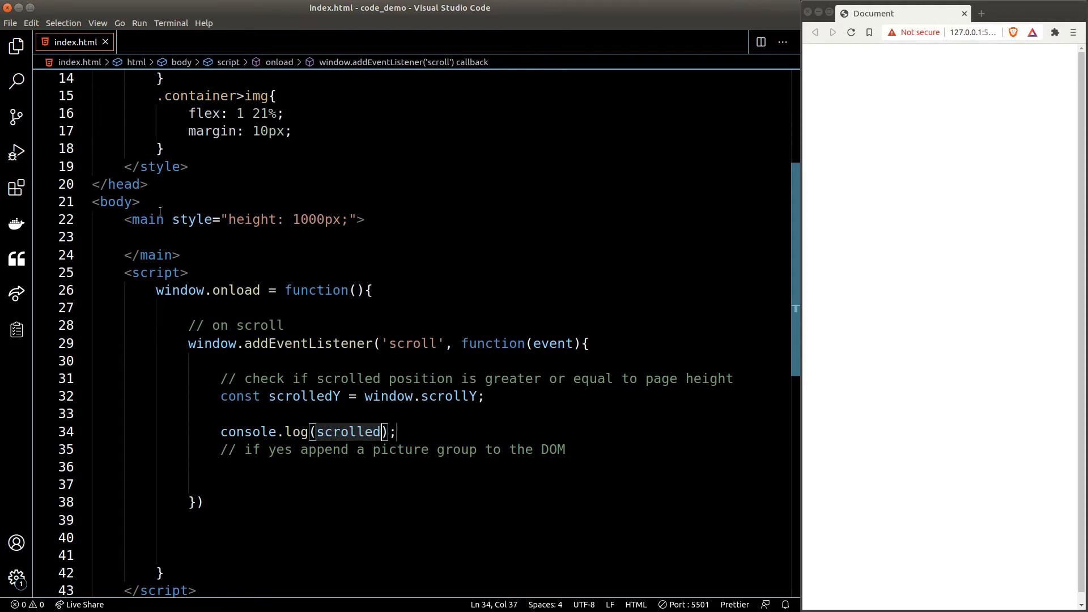
type("Y")
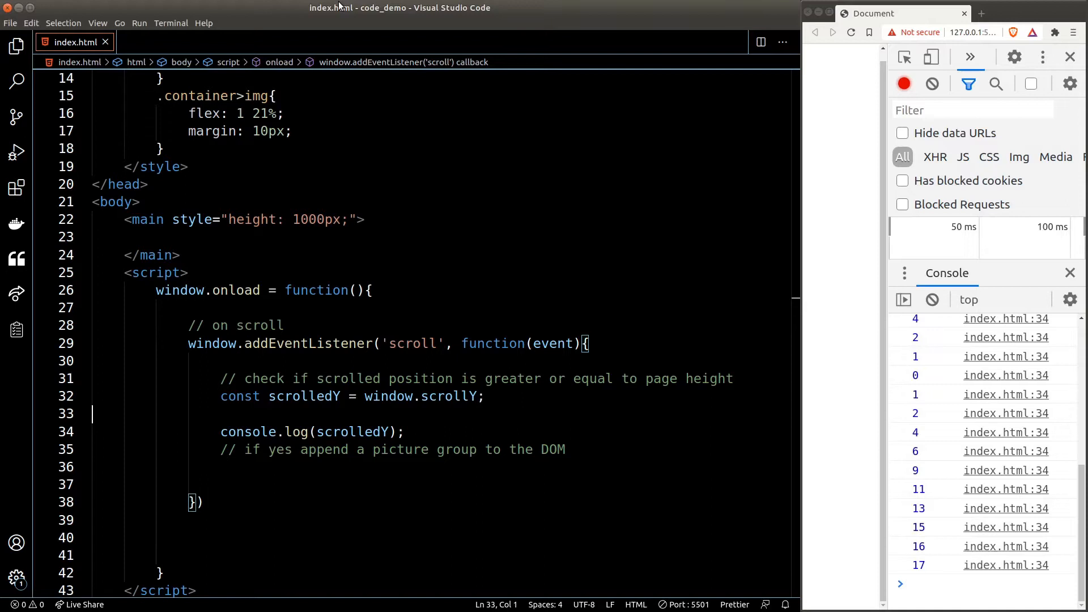
Add const pageHeight = document.documentElement.scrollHeight inside the scroll listener
type("const pageHeight = document.documentElement")
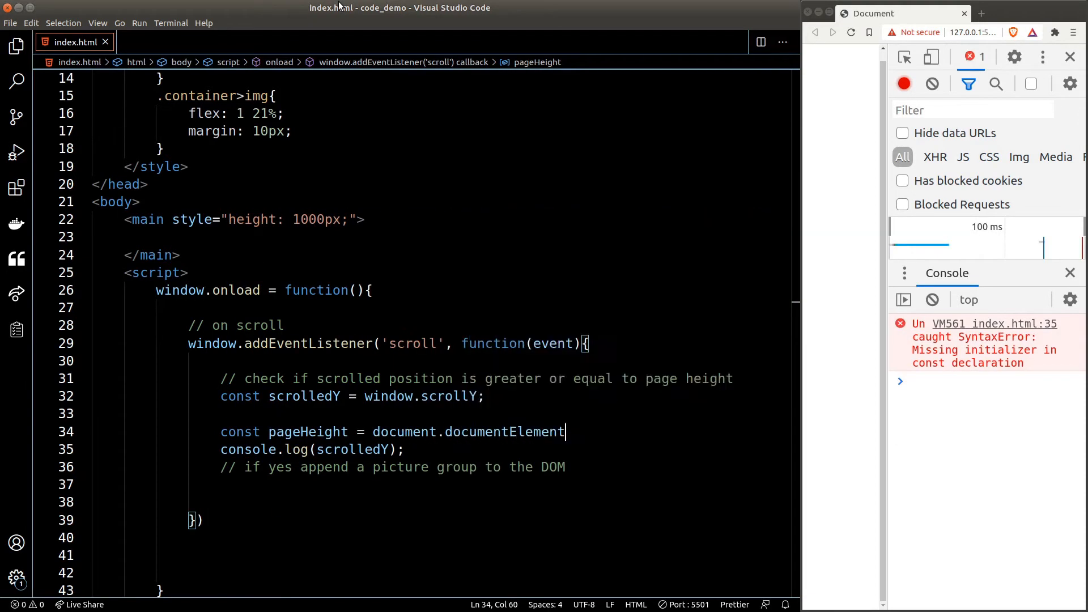
type(".scrollHeight;")
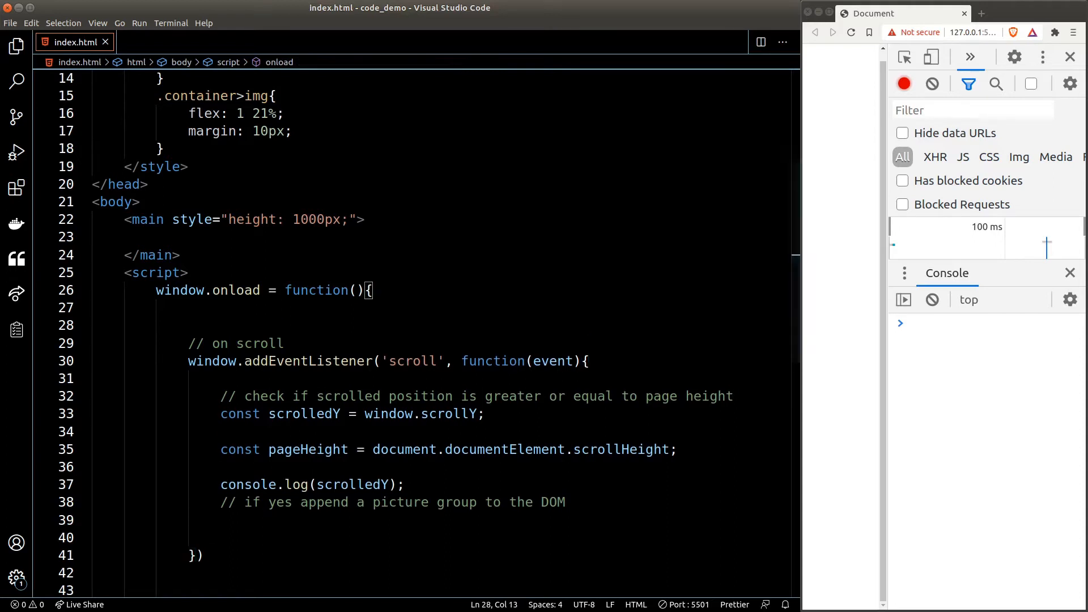
Add viewportHeight from clientHeight and log scrolledToEnd = (scrolledY + viewportHeight) >= pageHeight
type("const viewportHeight")
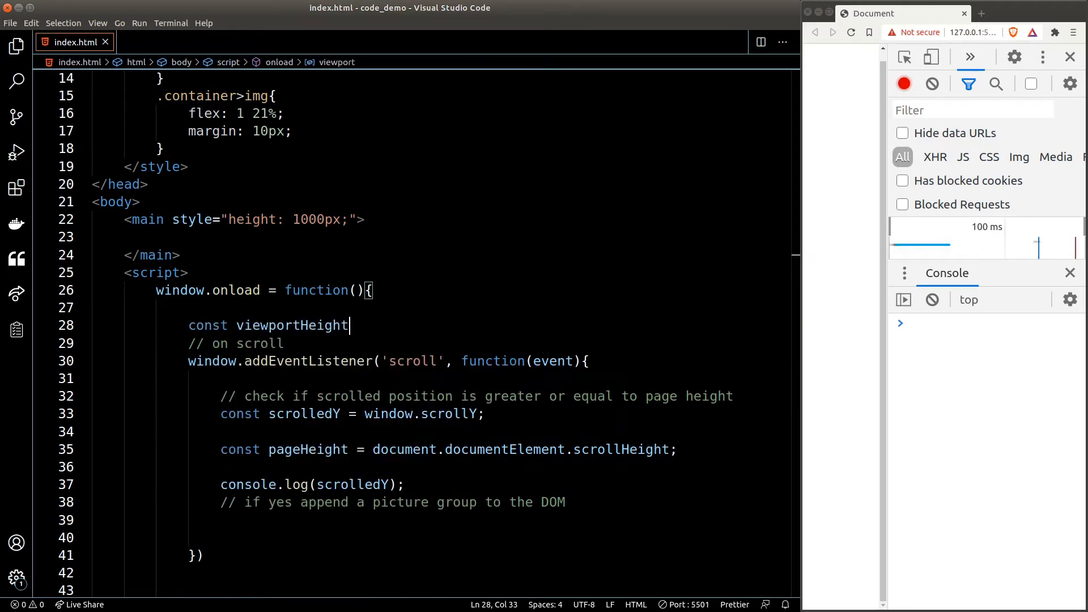
type("= document.doe")
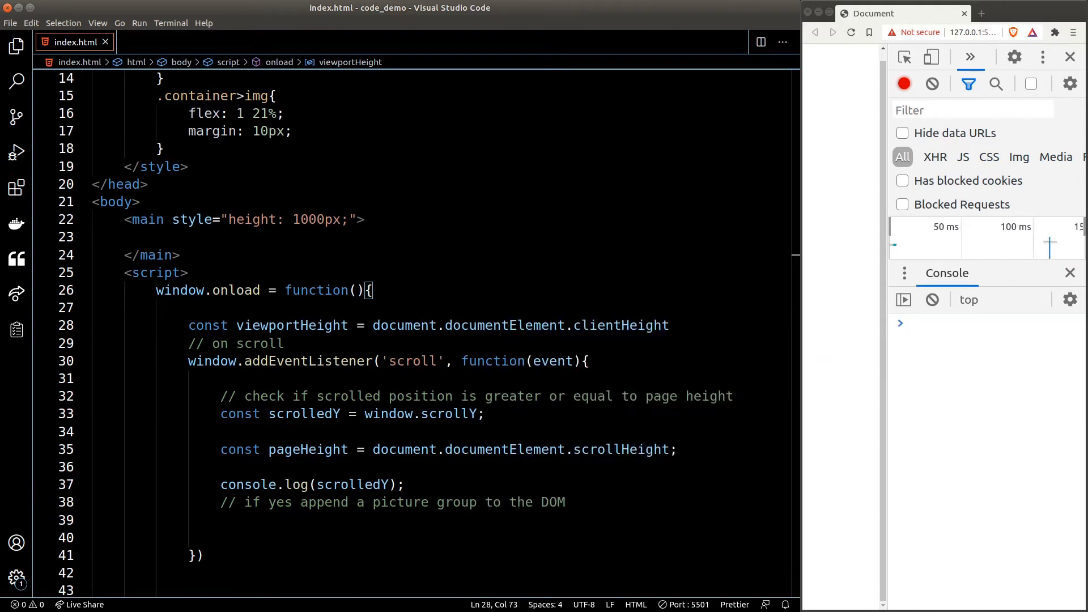
type("const scrolledToEnd =")
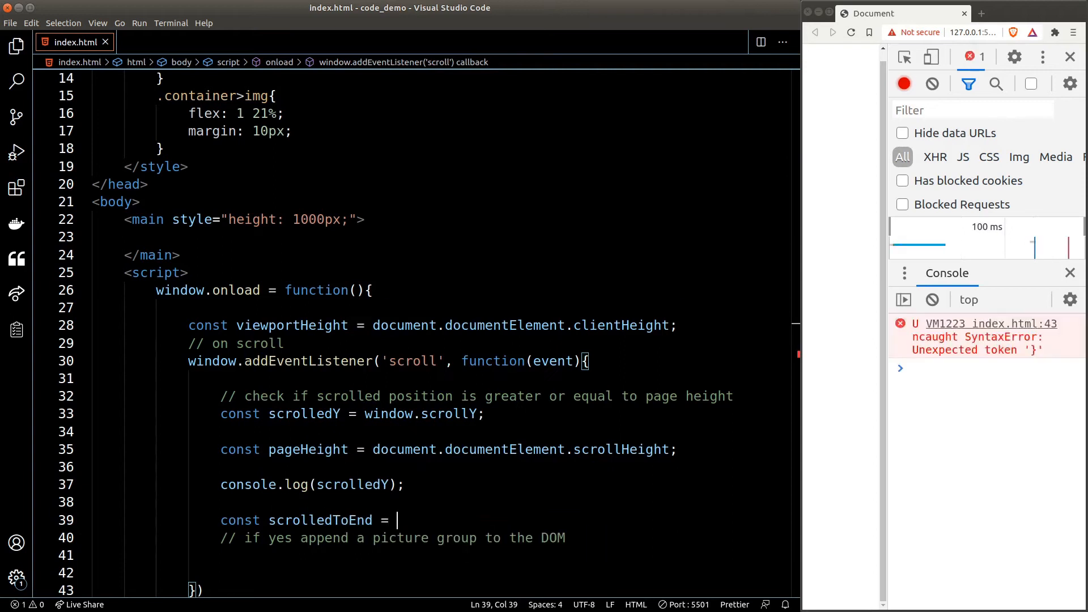
type("(scrolledY )")
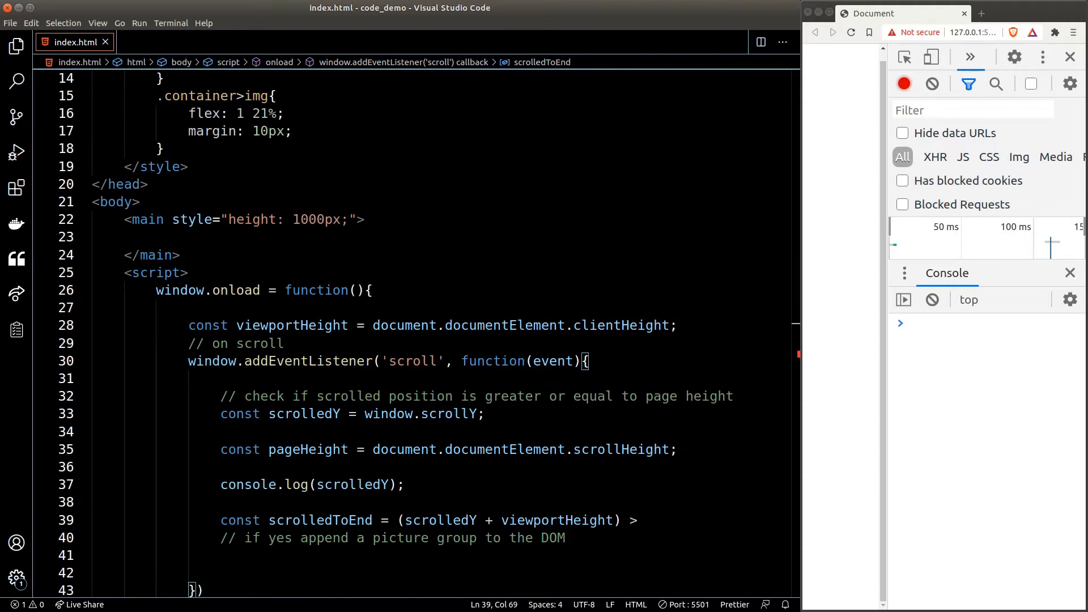
type("= pageY")
left_click(414, 554)
type("console.log(scrolledToEnd);")
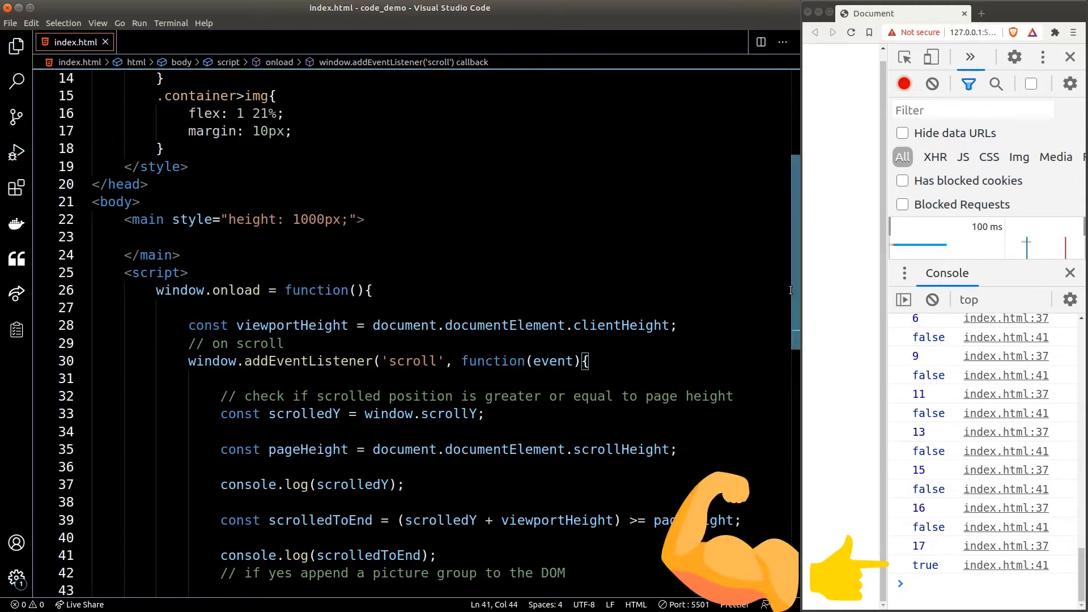
type("if(scrolledToEnd){")
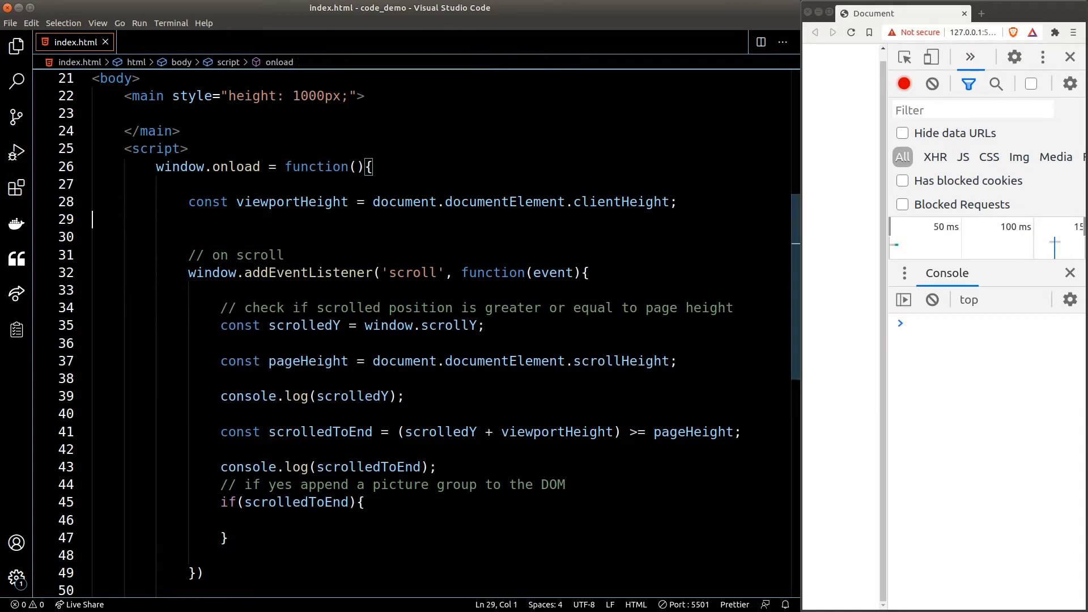
Write a createContainer function that creates a section element
type("function crea")
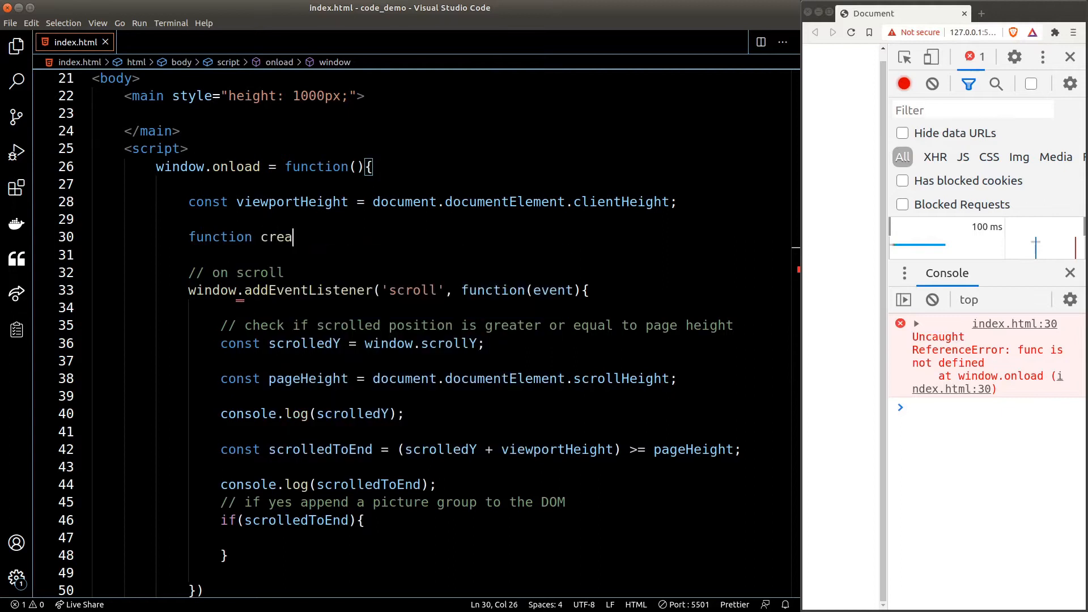
type("teContainer(){")
left_click(491, 255)
type("const section = document")
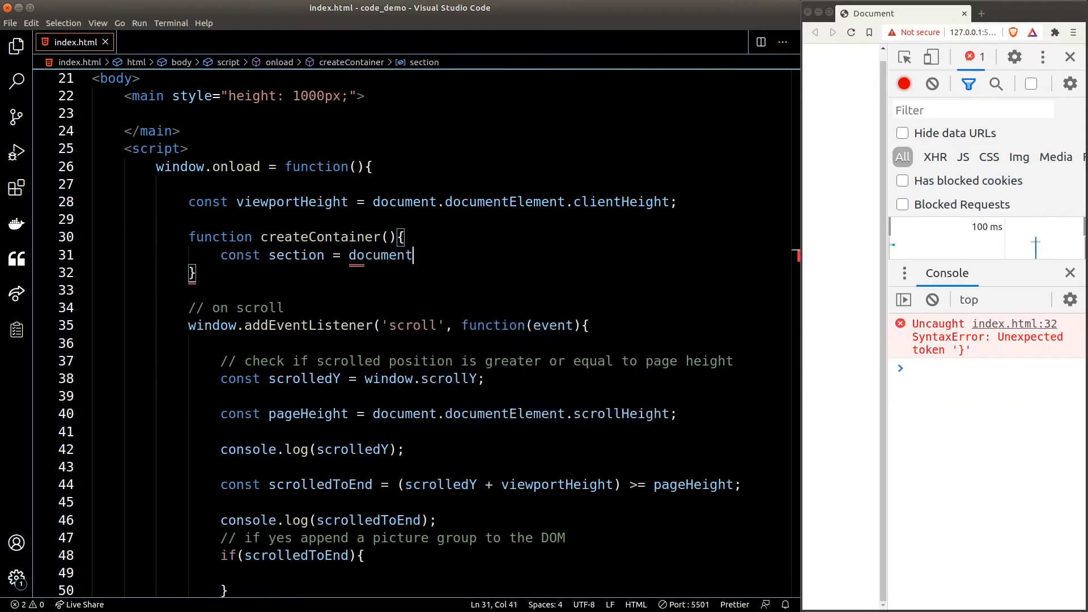
type(".createElement('section');")
type("section.setAttribute('class', 'container');")
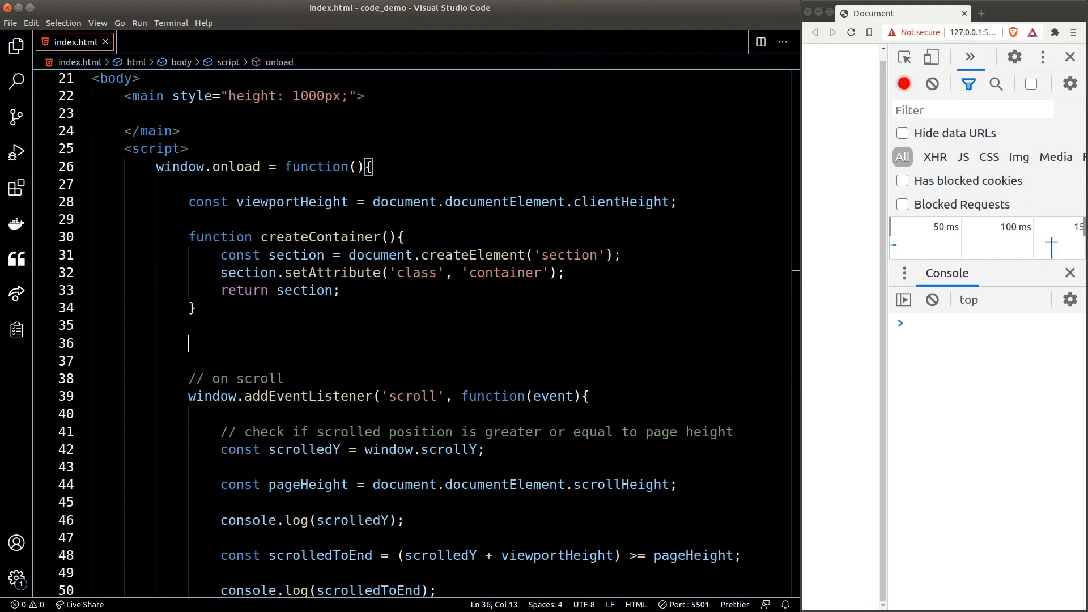
Add a createImageElement(img) function and place the images URL array
type("function create")
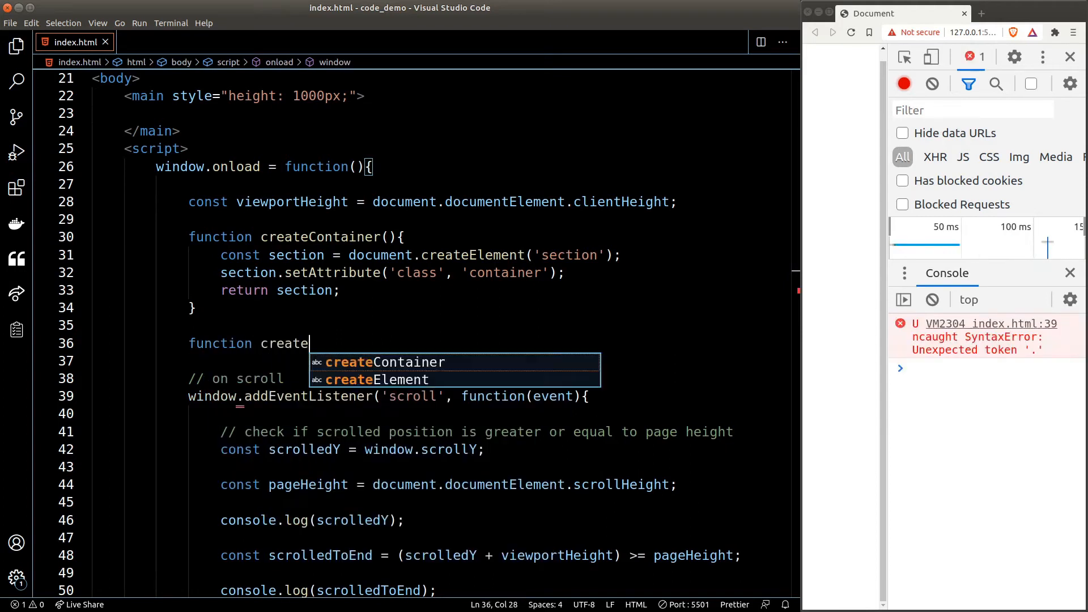
type("ImageElement(img){")
left_click(441, 361)
type("const imgEl = docu")
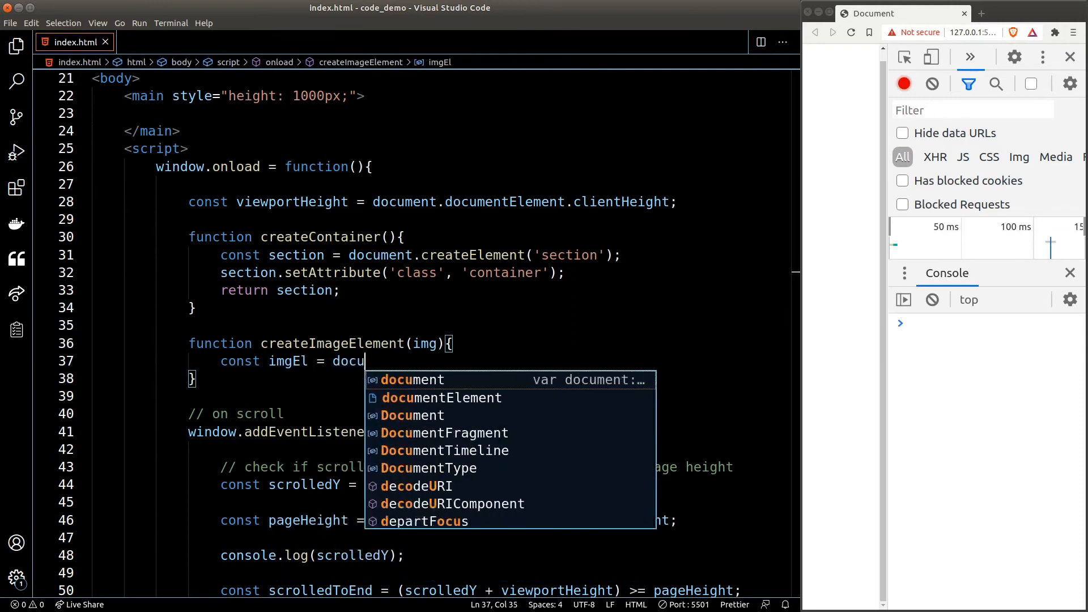
type("img');")
type("imgEl.setAttribute('src', img);")
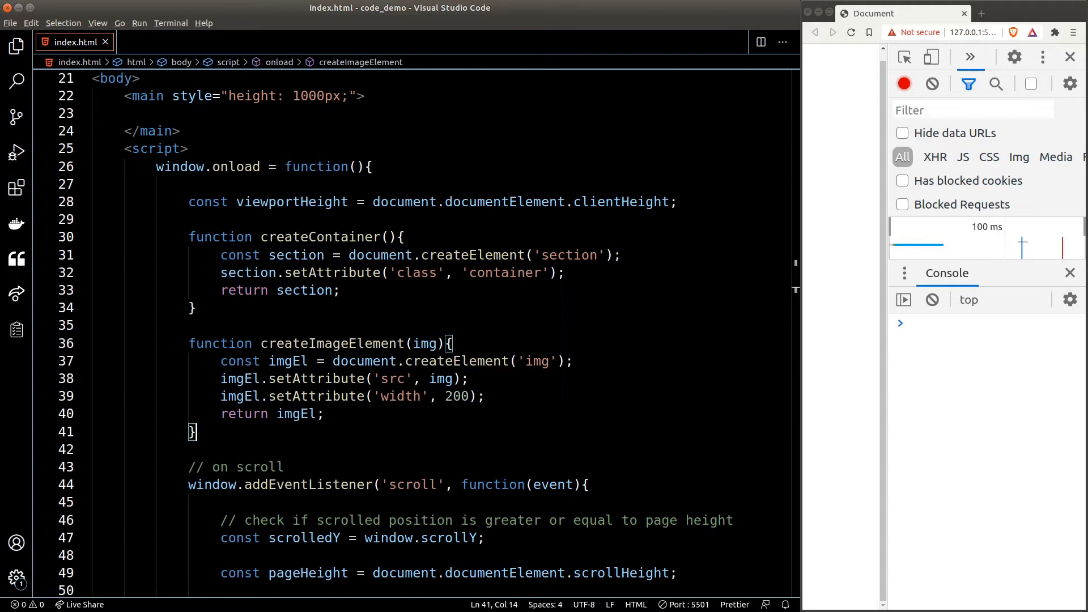
left_click(322, 414)
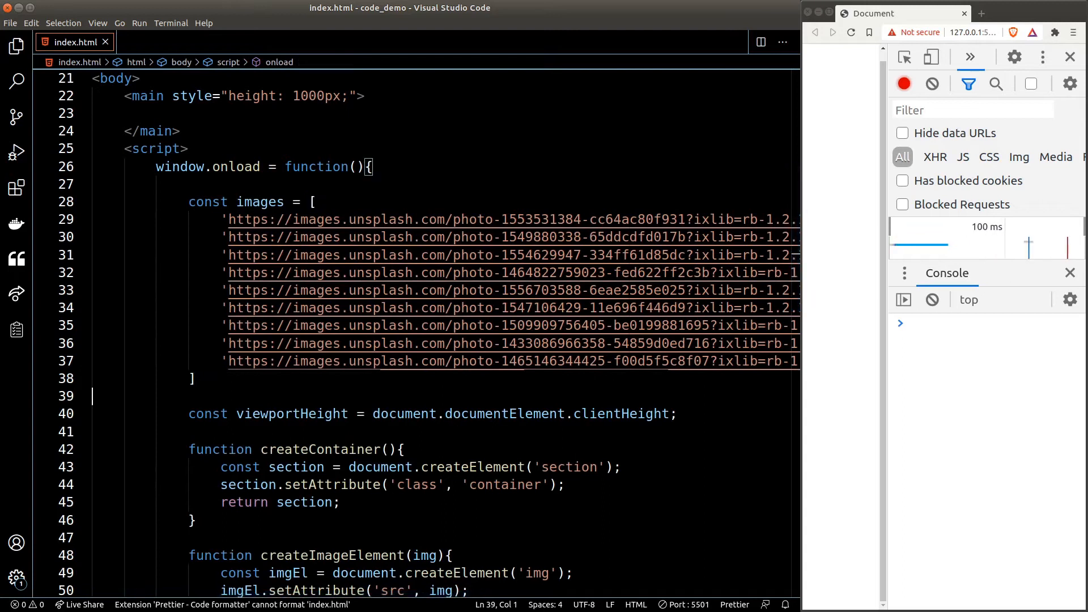
Add getRandomImage returning images[Math.floor(Math.random() * images.length)]
scroll("down", 3)
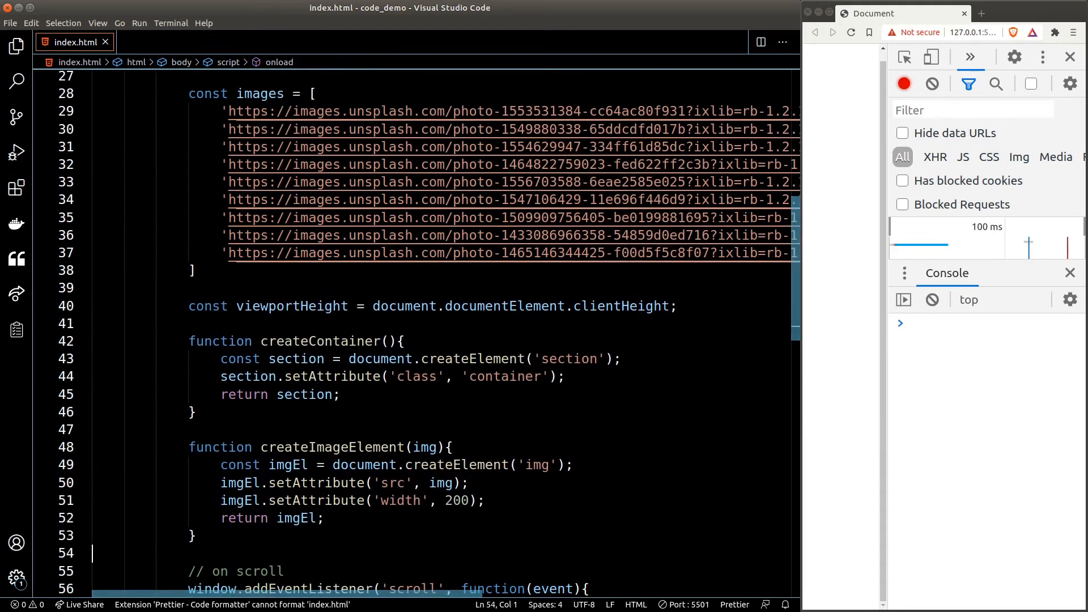
type("function getRandomImage(){")
type("return images")
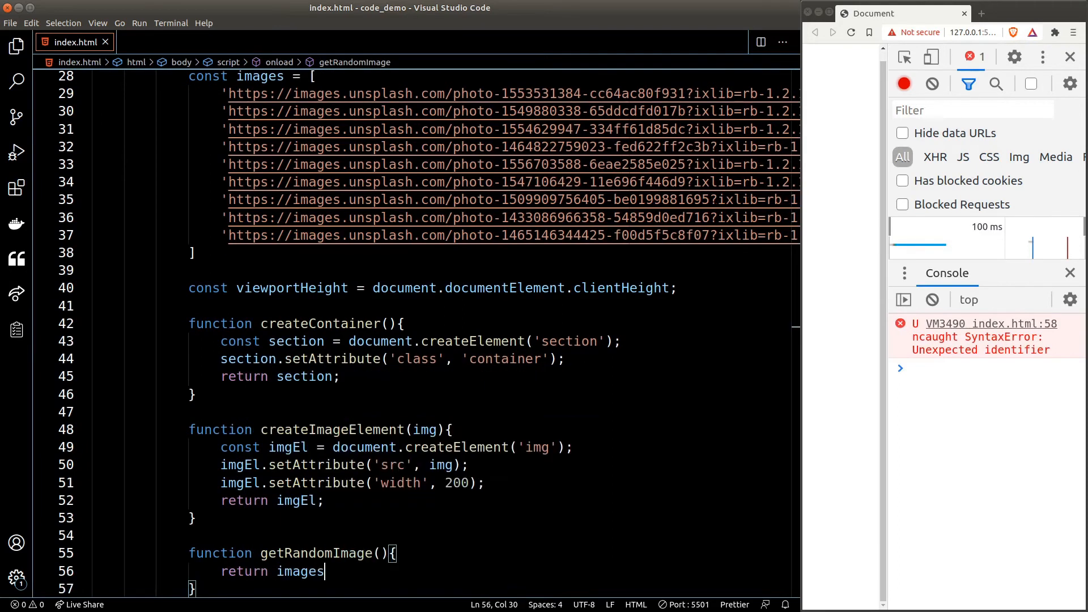
type("[ Math.floor()")
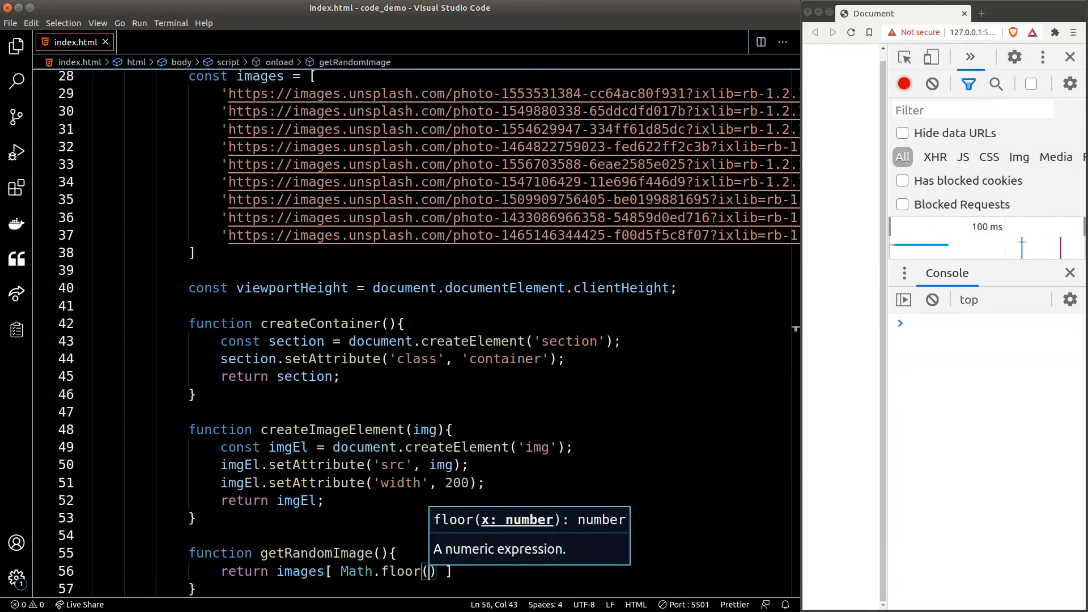
type("Math.random() * images.length")
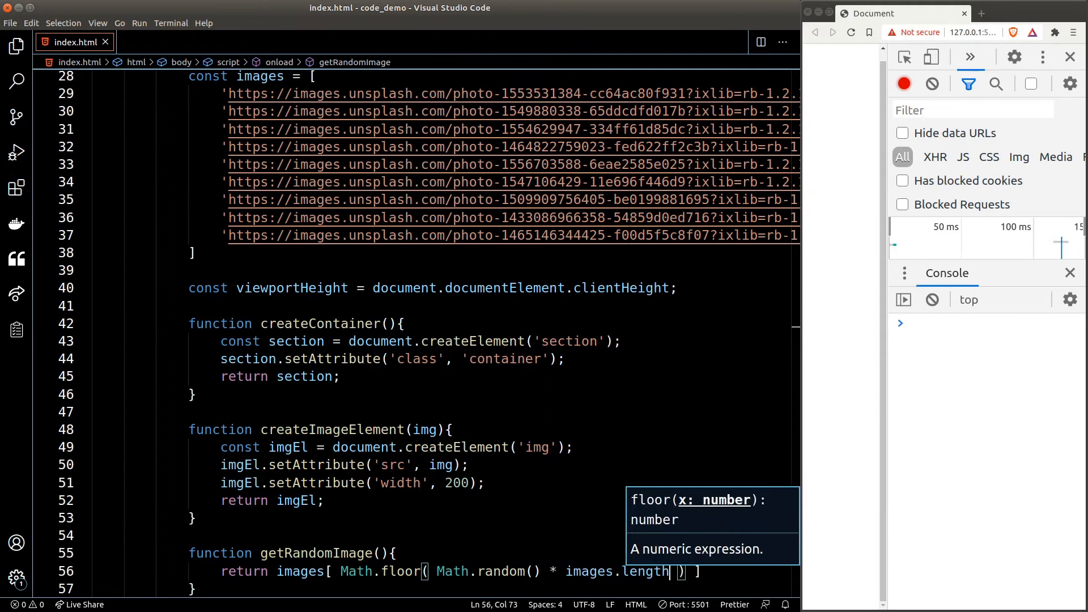
scroll("down", 3)
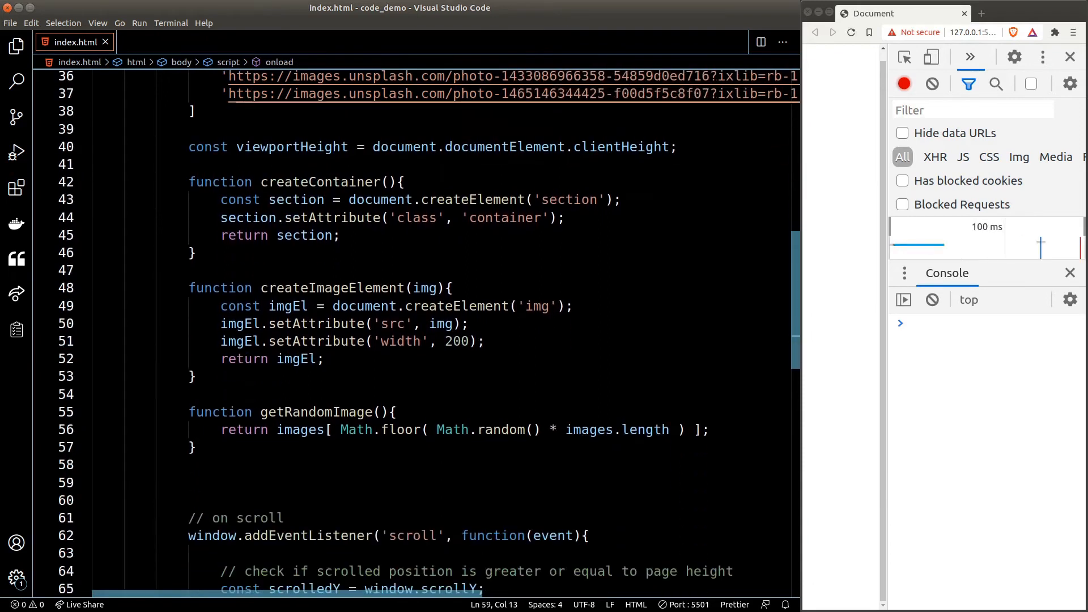
type("function create")
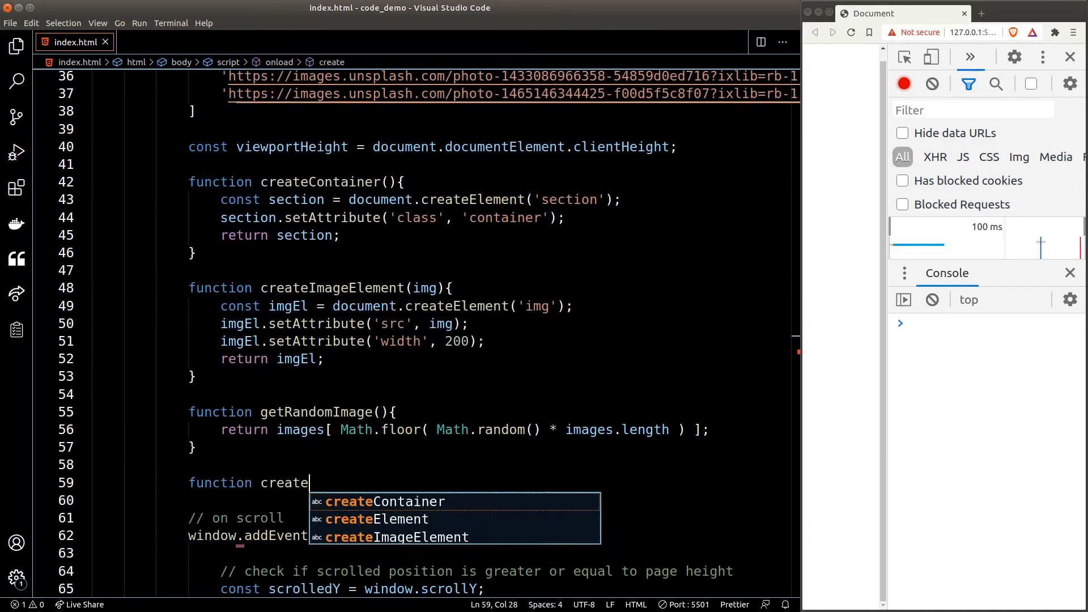
Write createPictureRow appending four random image elements to a section, then a five-pass loop
type("PictureRow(){")
type("for (let index = 0; index < 4; index++) {")
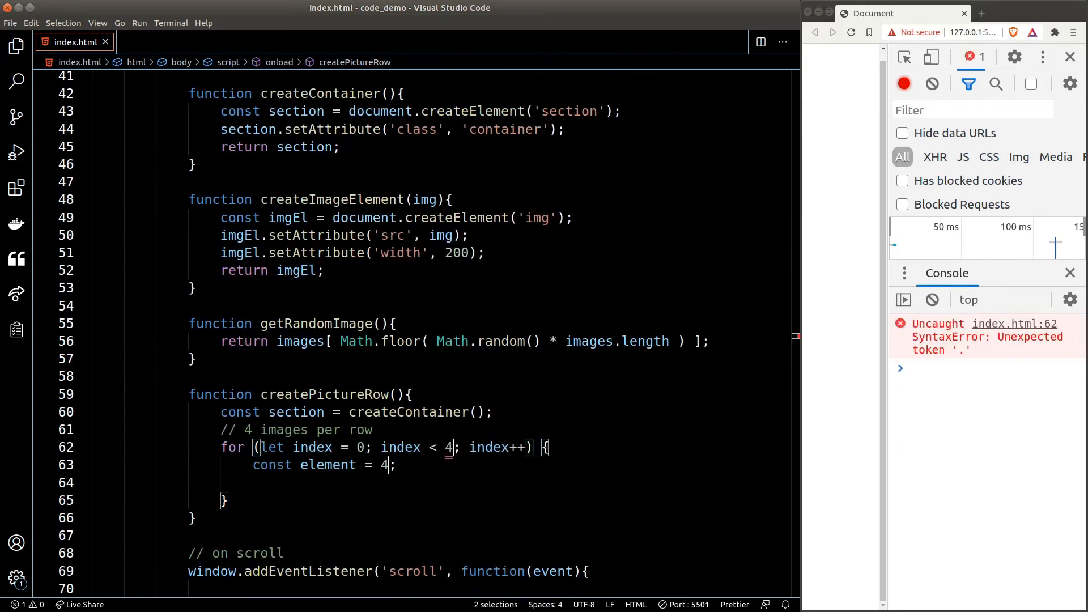
type("imgEl = createImageElement(img);")
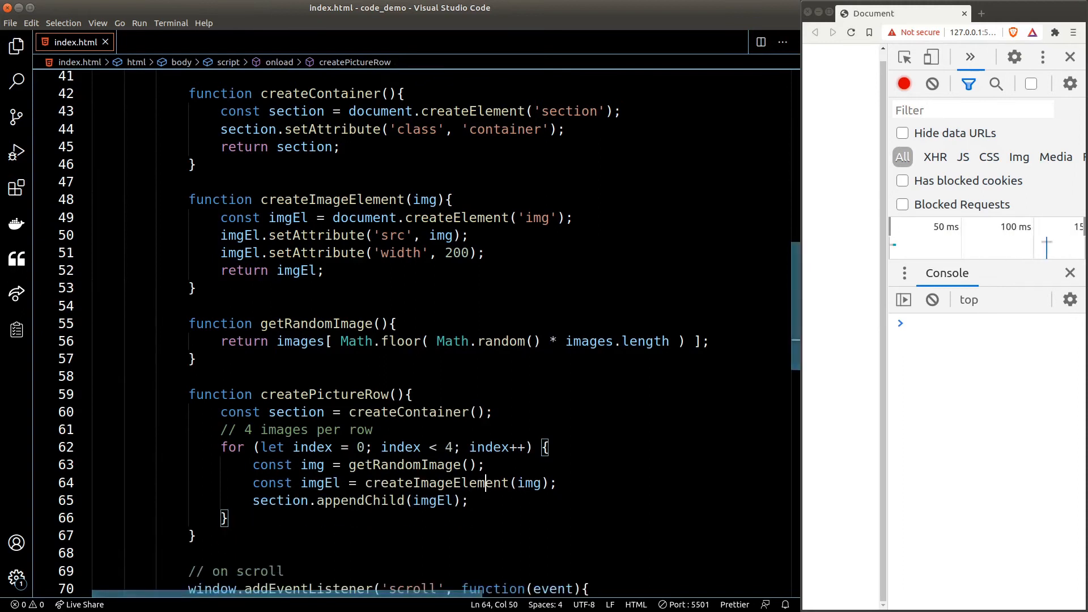
type("return section;")
type("for (let index = 0; index < 5; index++) {")
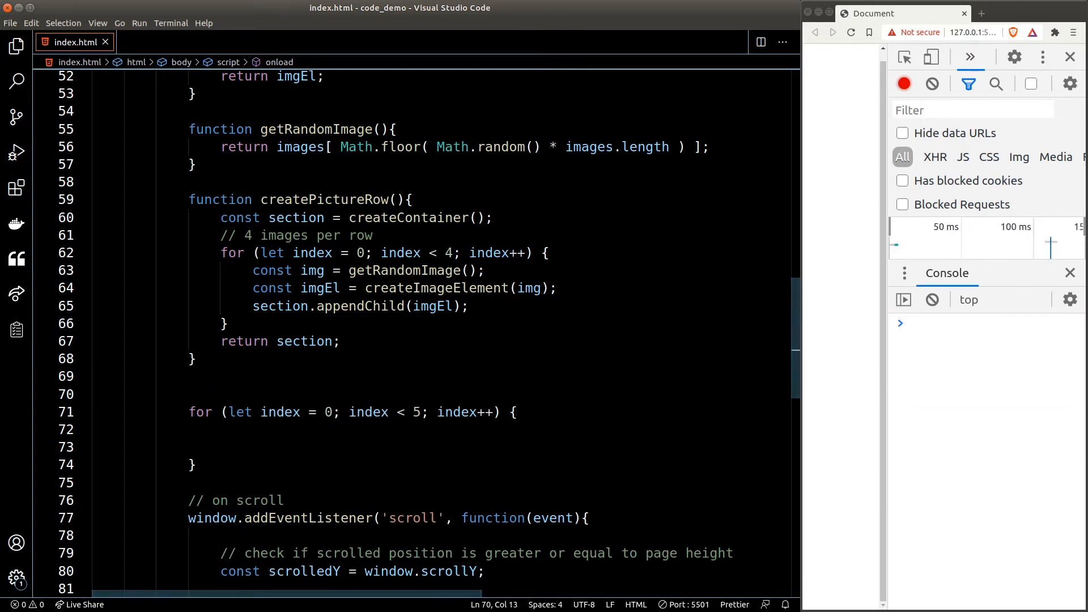
Query main and append createPictureRow() to it on each of the five loop passes
type("const main = document.querySelector('ma")
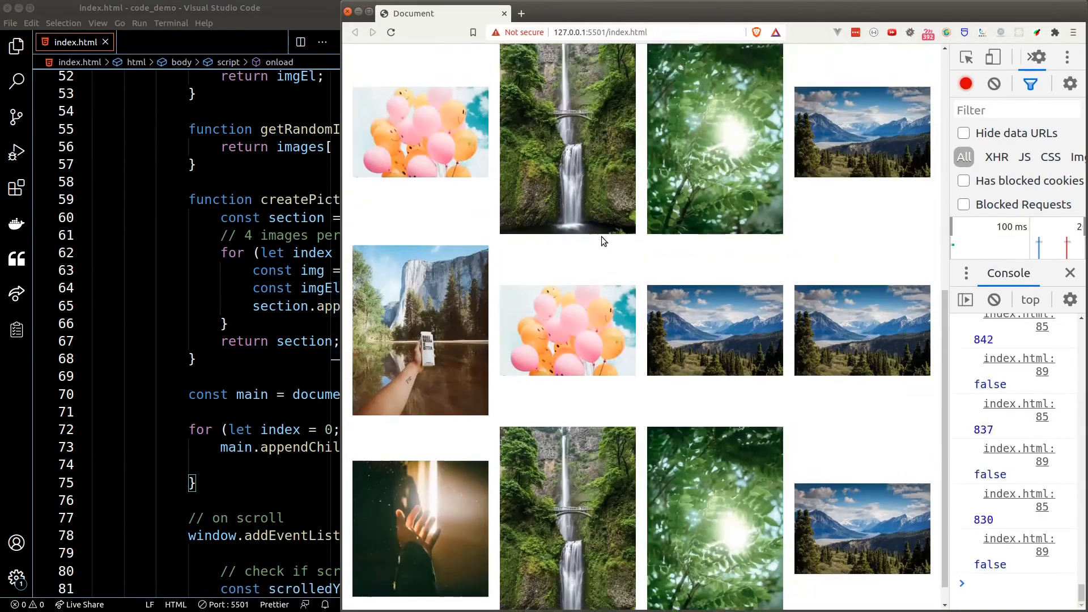
scroll("up", 3)
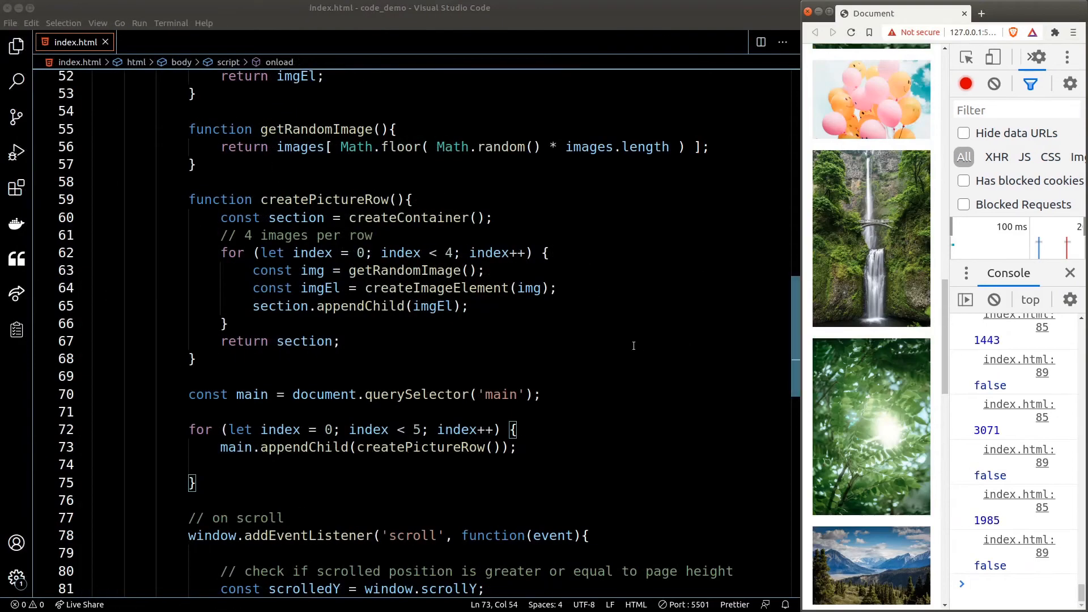
scroll("down", 3)
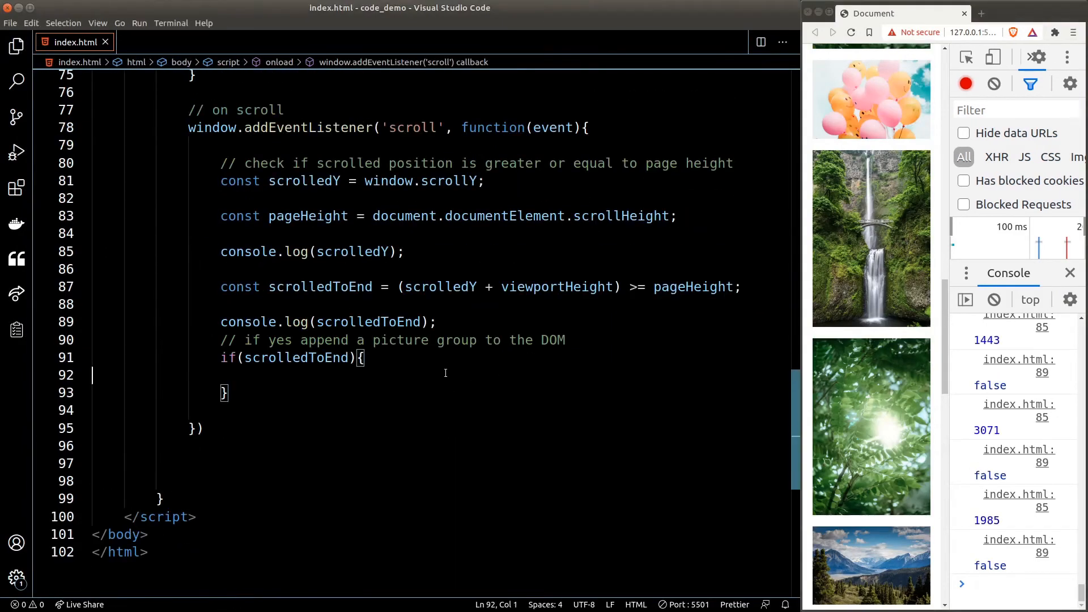
Append createPictureRow() inside if(scrolledToEnd) and subtract 50 from pageHeight in the check
type("main.append")
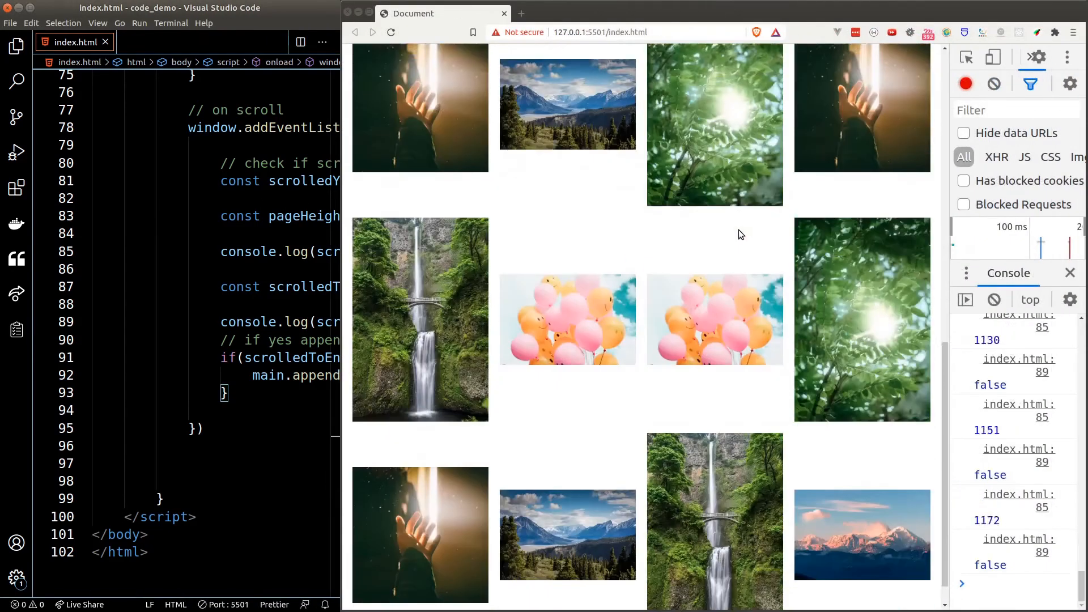
scroll("down", 3)
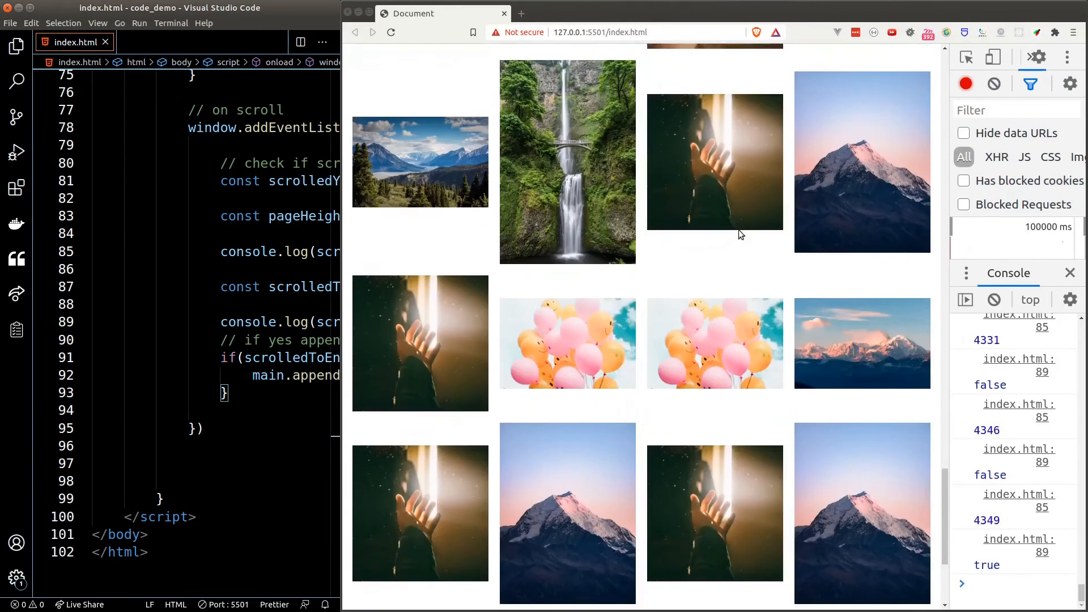
scroll("down", 3)
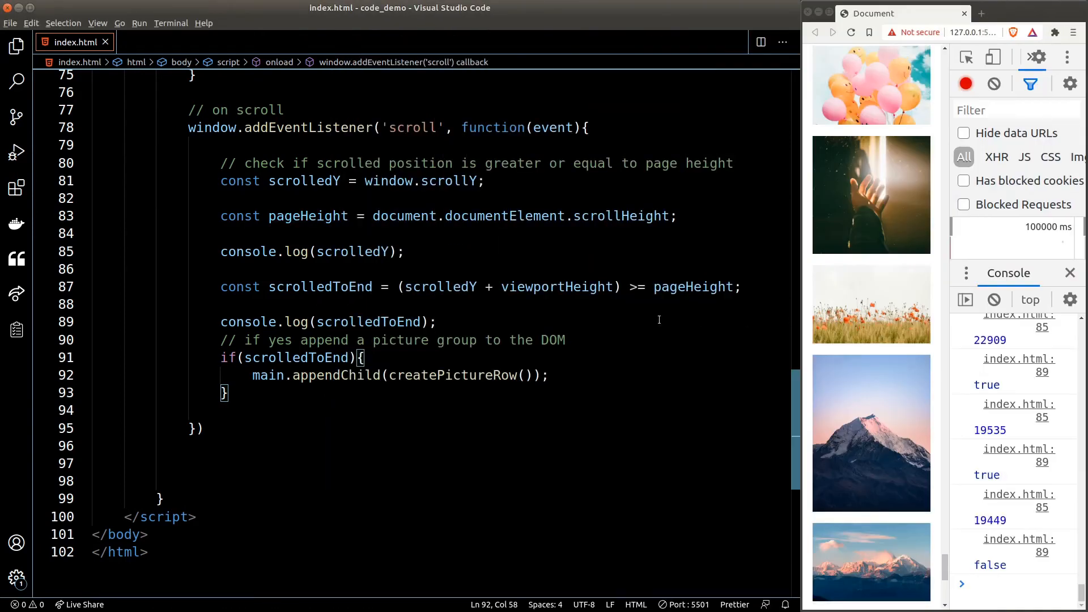
left_click(742, 287)
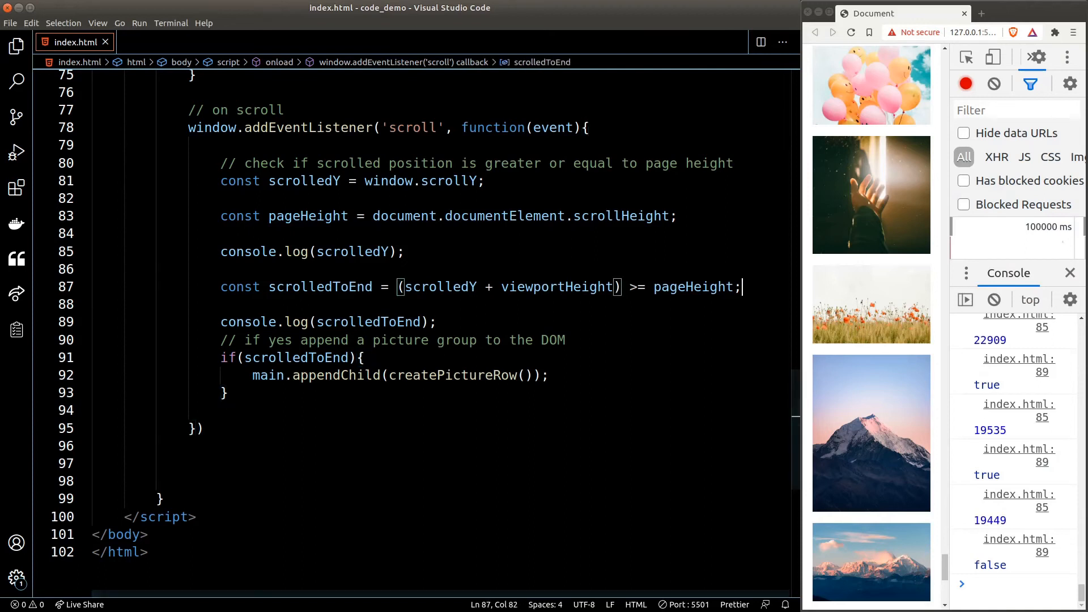
type("- 50")
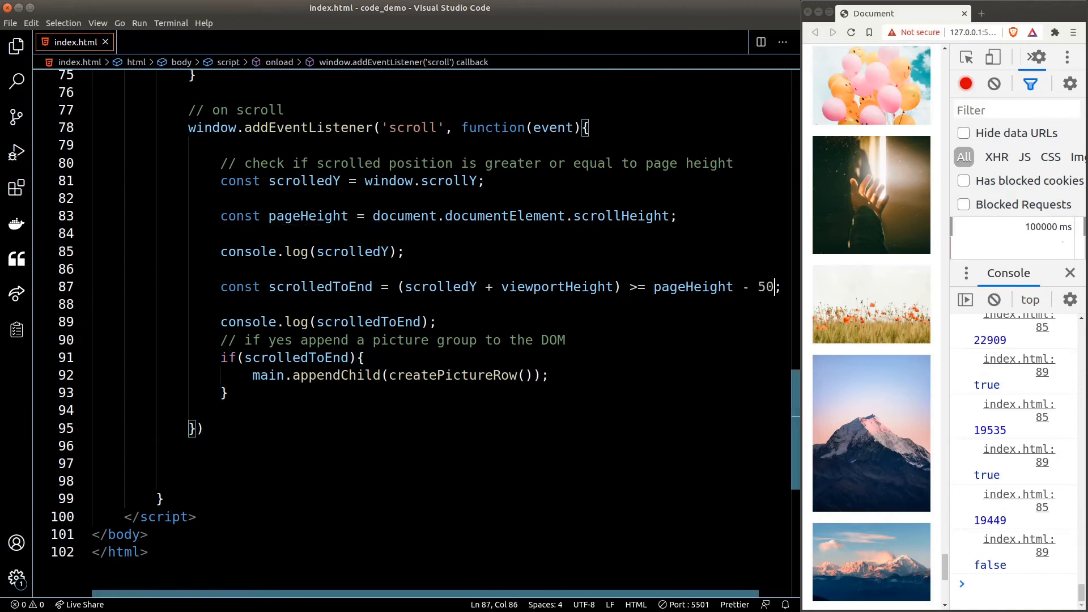